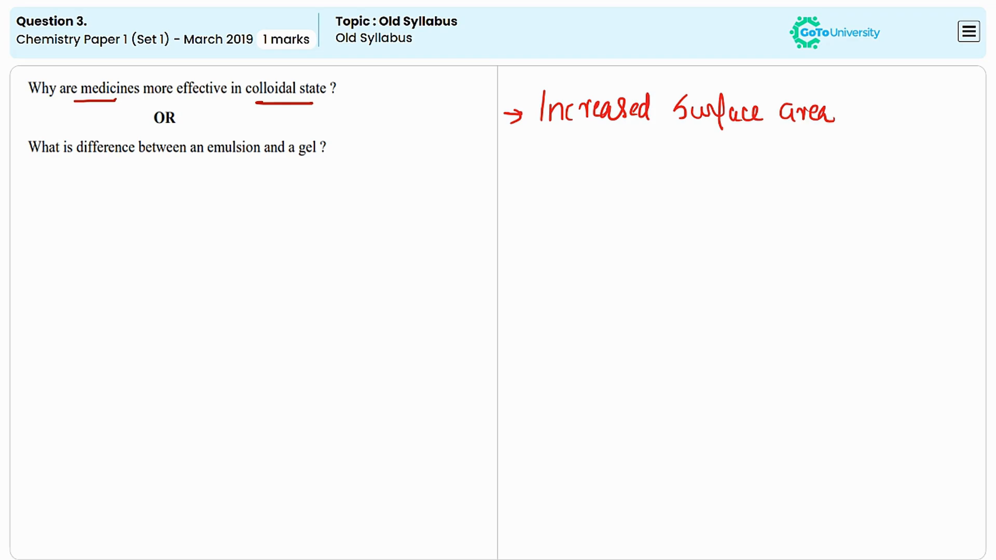
Step: Underline 'emulsion' and 'gel' in red beneath the second question line
drag(221, 163, 317, 163)
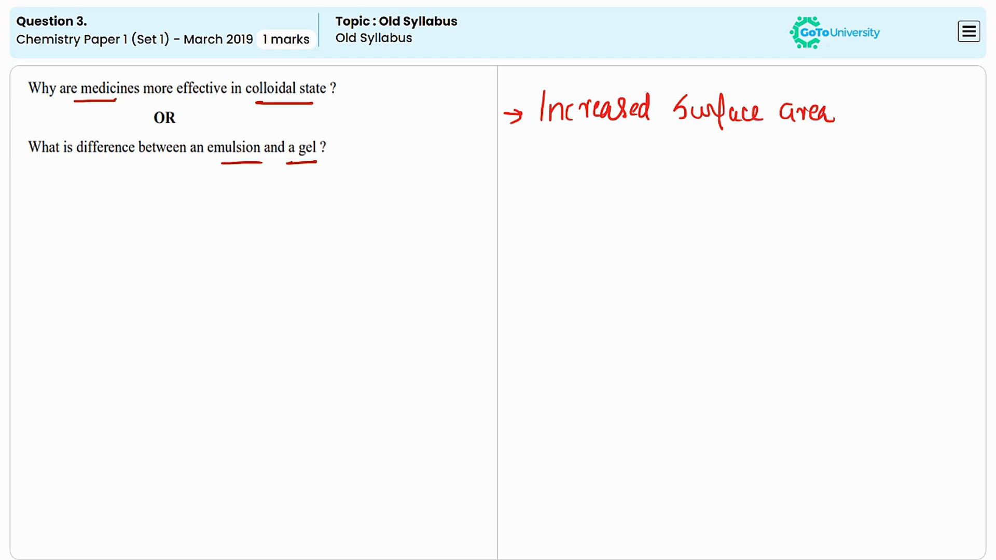